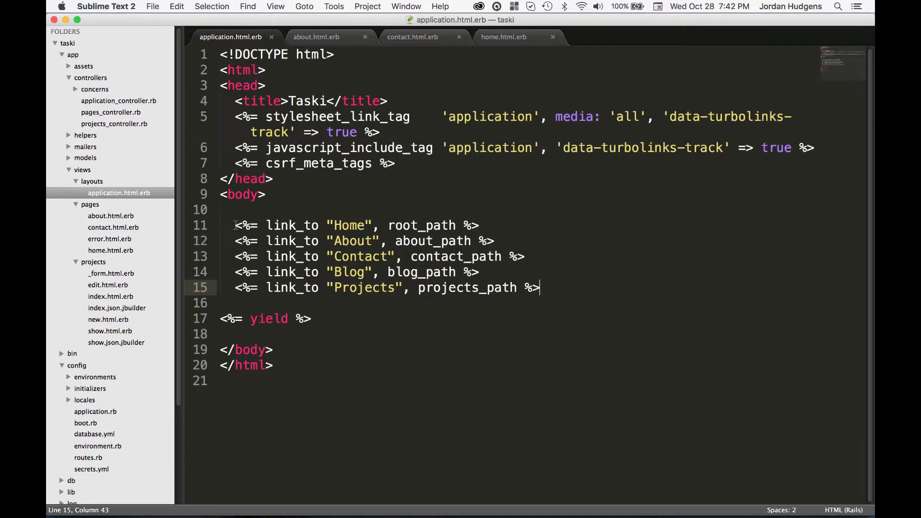
mouse_move(273, 195)
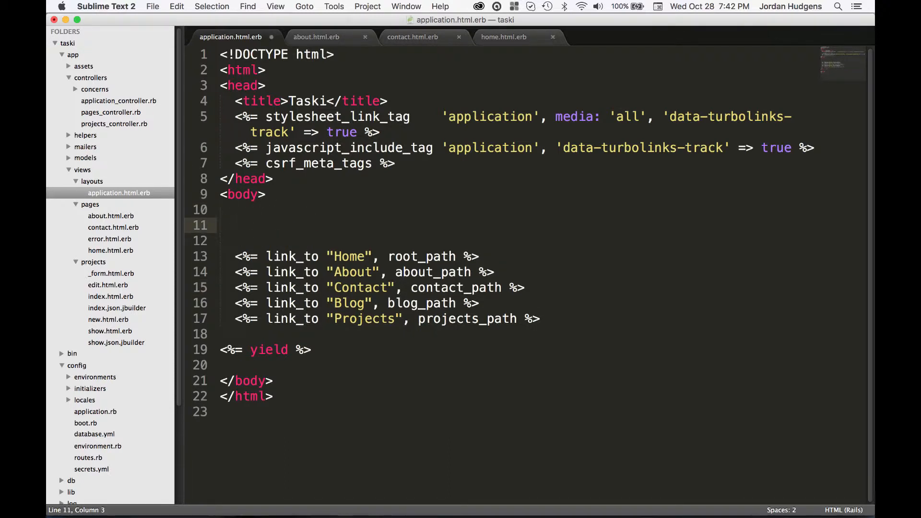
- Add <%= render "shared/nav" %> to application.html.erb above the link_to lines
type("<%= rend")
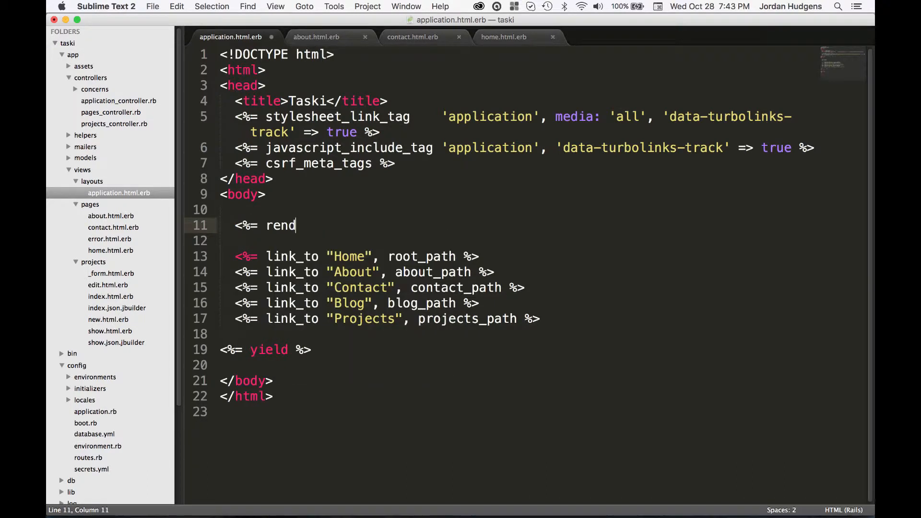
type("er")
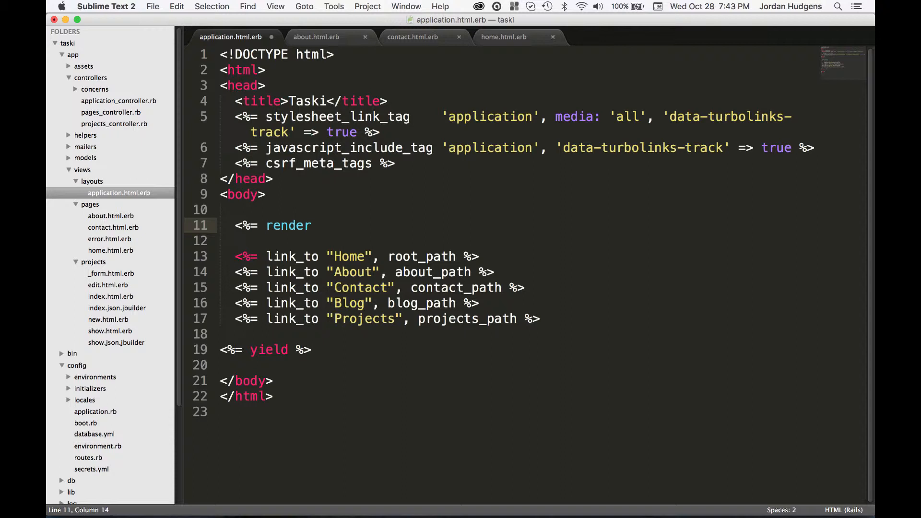
type("\"")
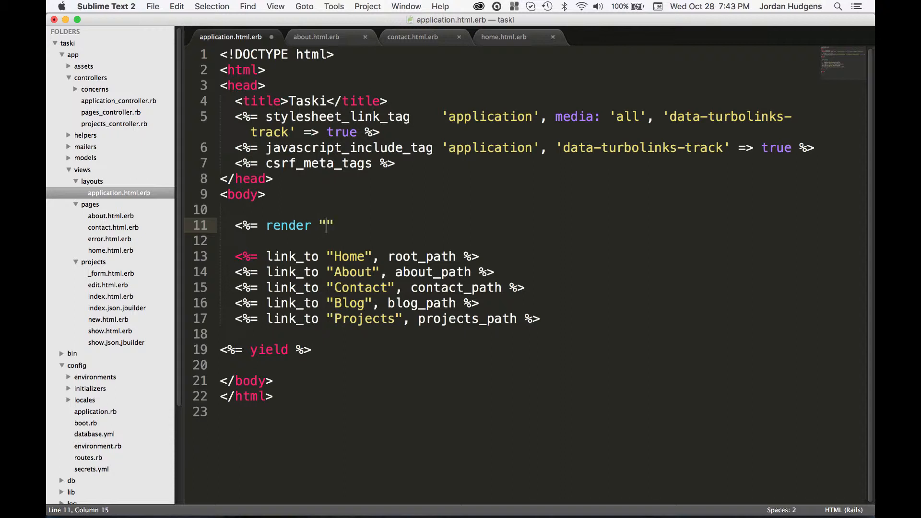
type("shared/n")
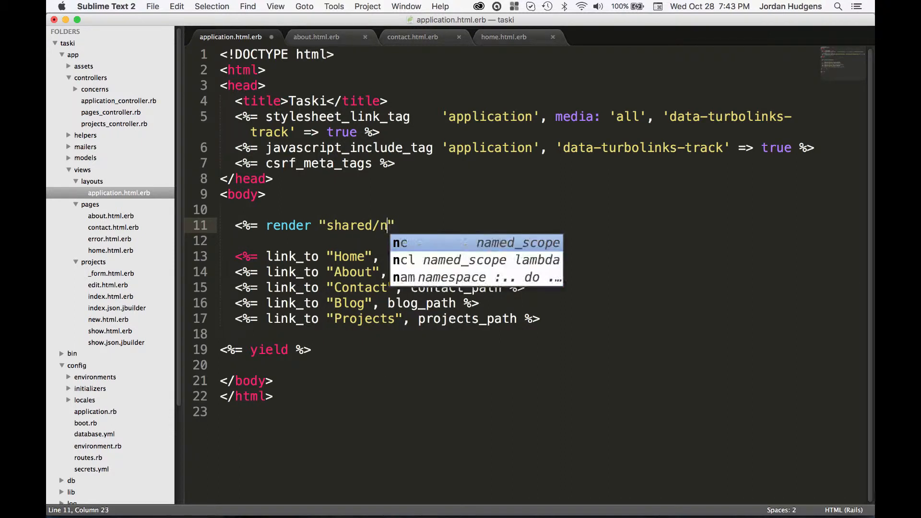
type("av\"")
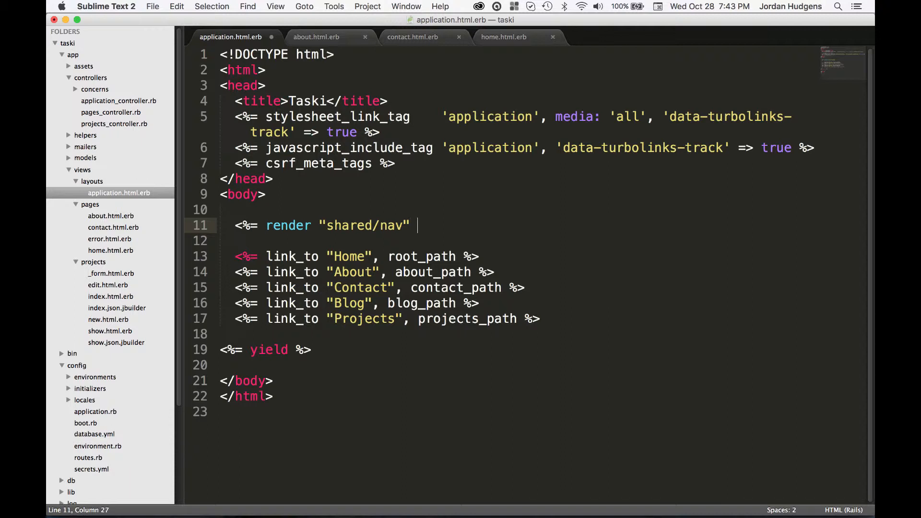
type("%>")
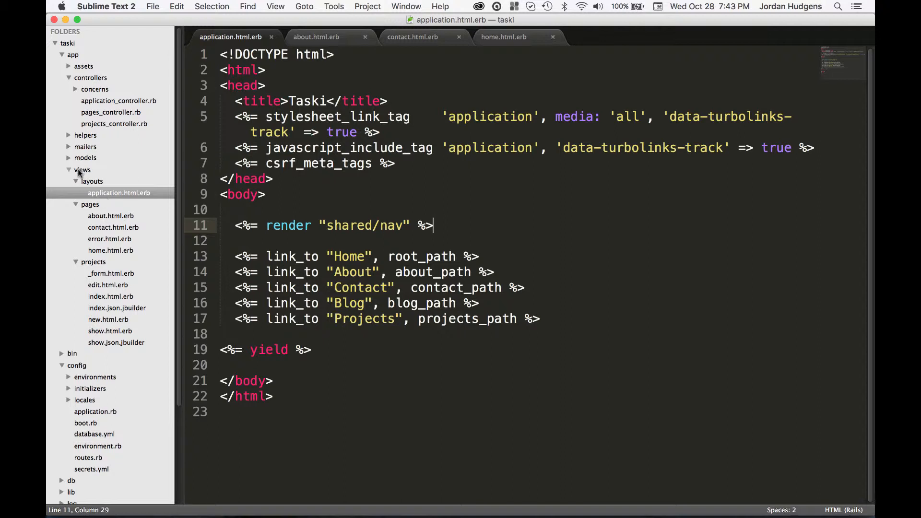
- Create a new folder named shared inside the views folder
right_click(83, 170)
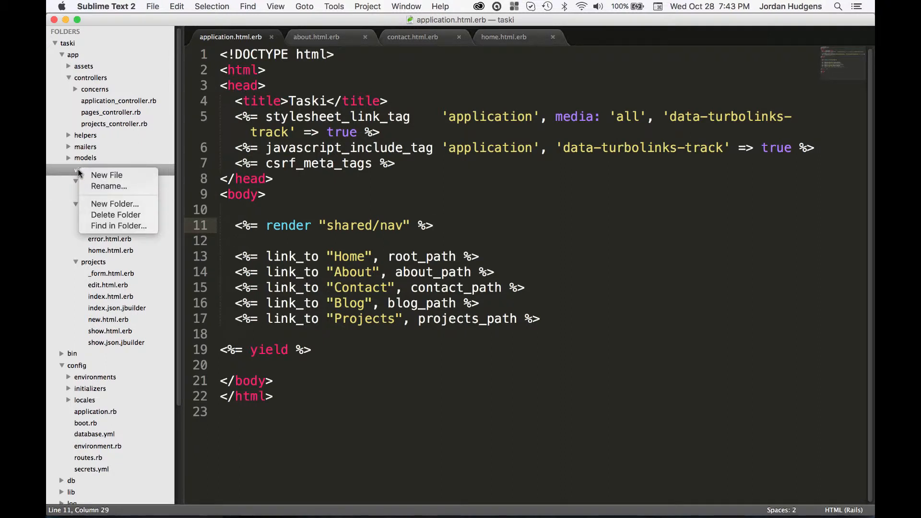
left_click(114, 203)
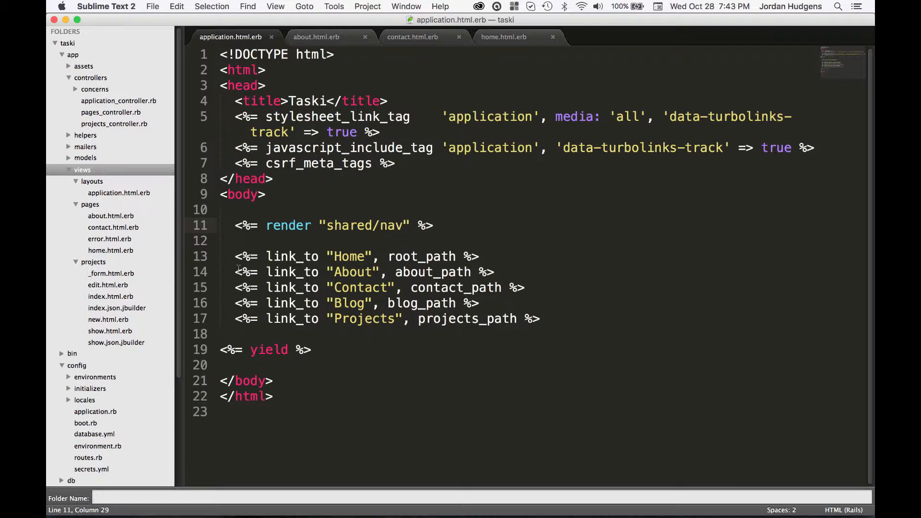
type("shared")
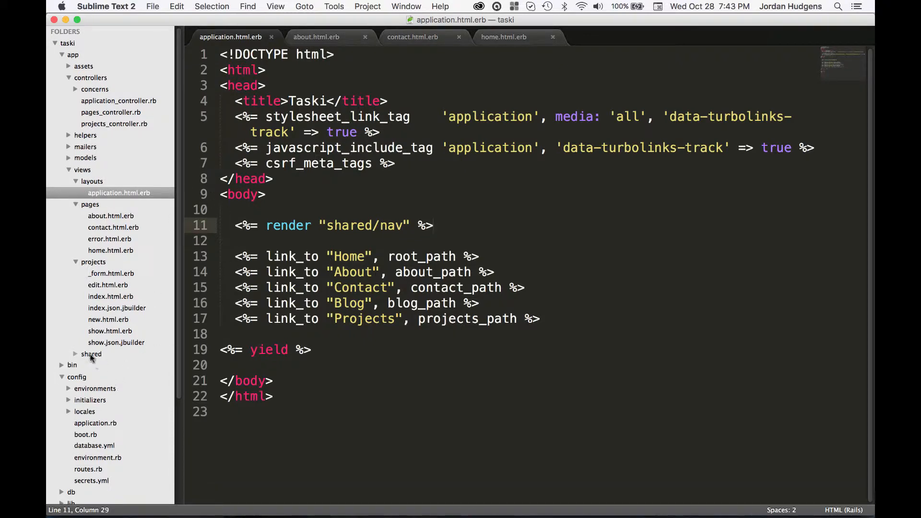
- Create a new empty file in shared and save it as _nav.html.erb
right_click(90, 354)
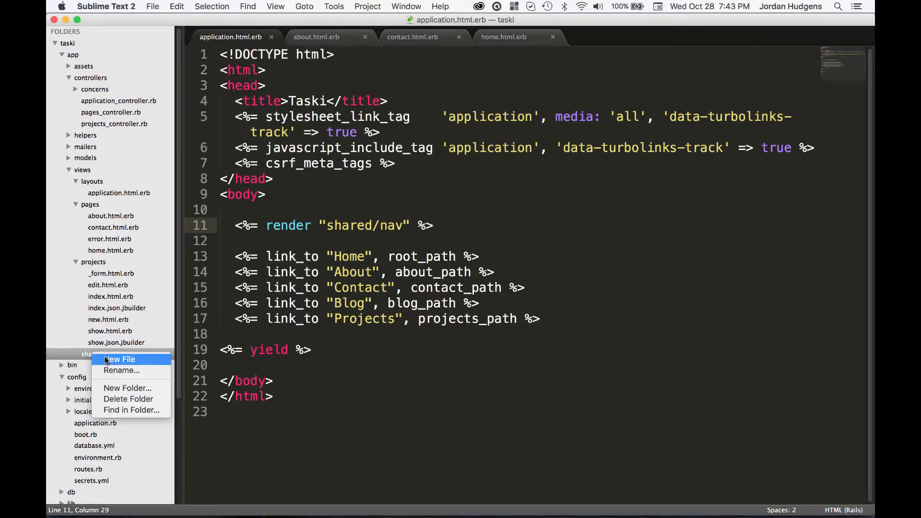
left_click(120, 359)
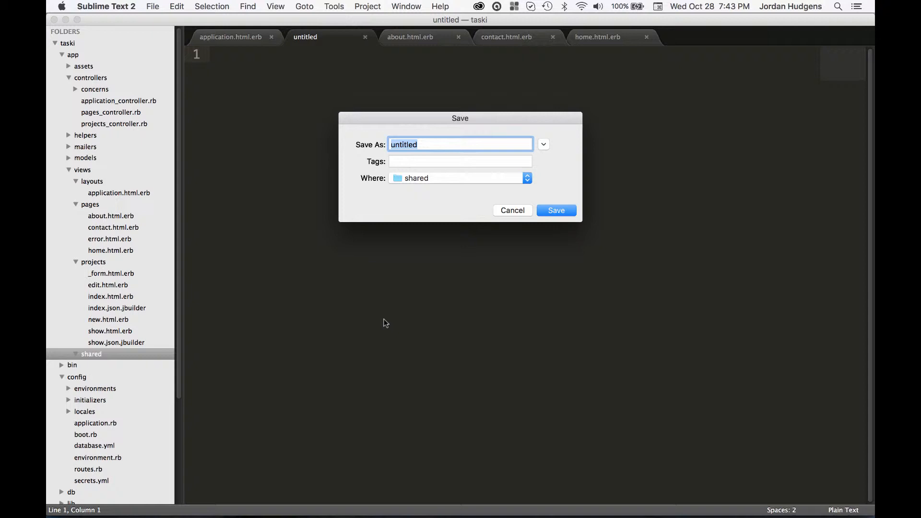
type("_nav")
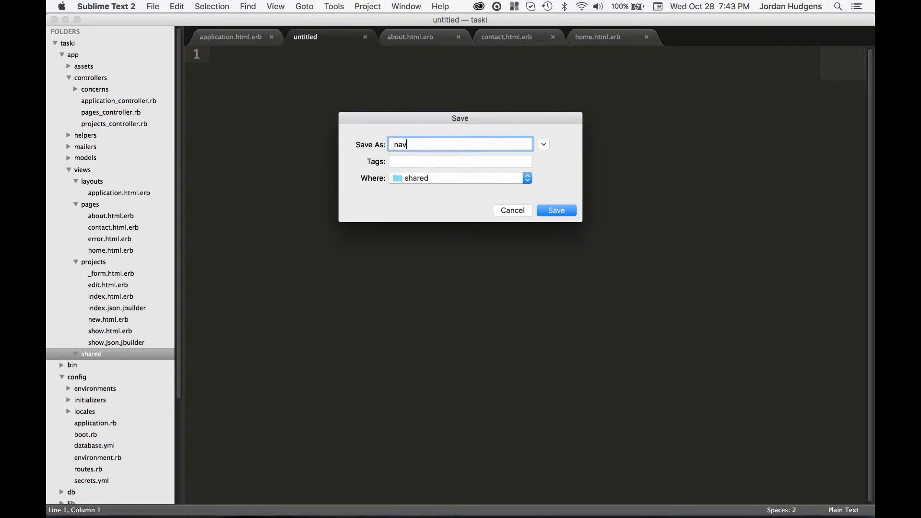
type(".html.e")
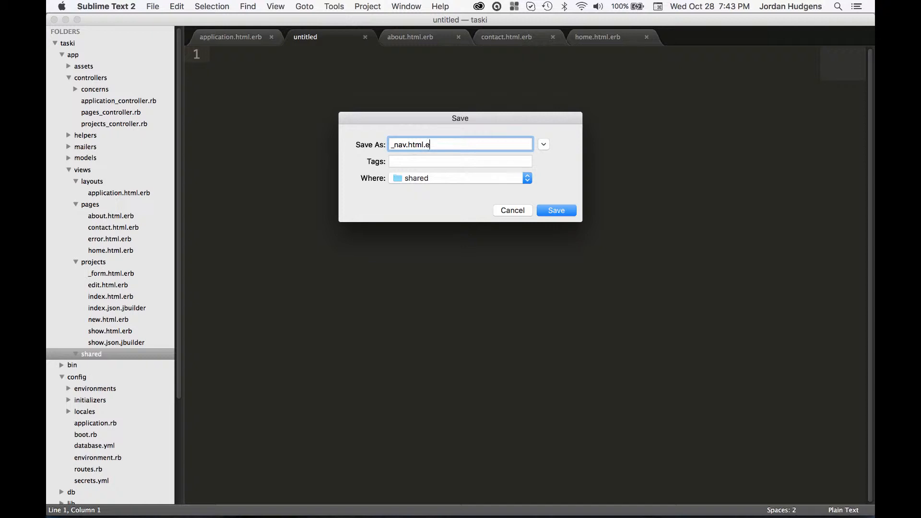
left_click(555, 211)
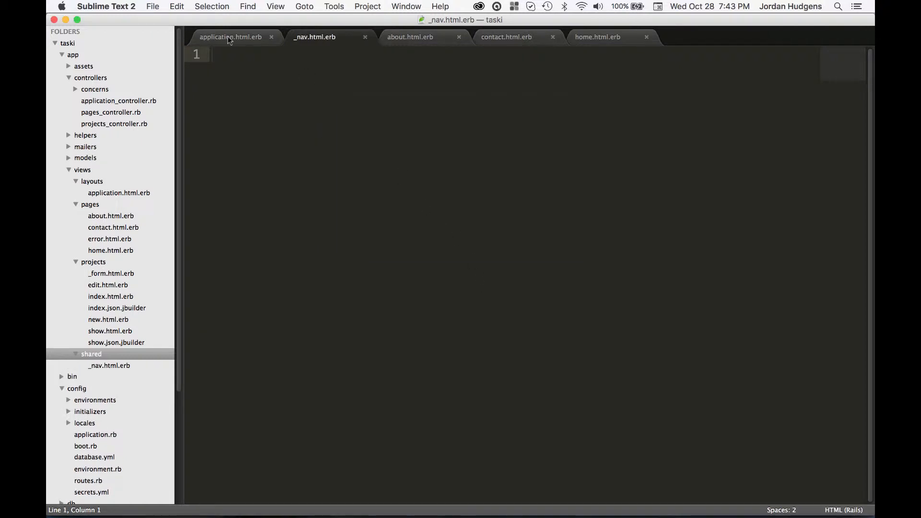
- Cut the five link_to lines out of application.html.erb, leaving only the shared/nav render
left_click(231, 37)
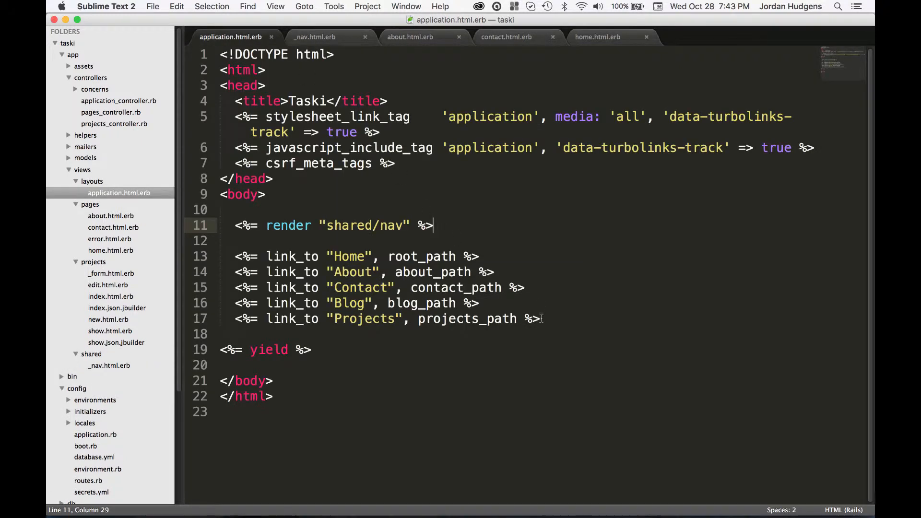
key("cmd+x")
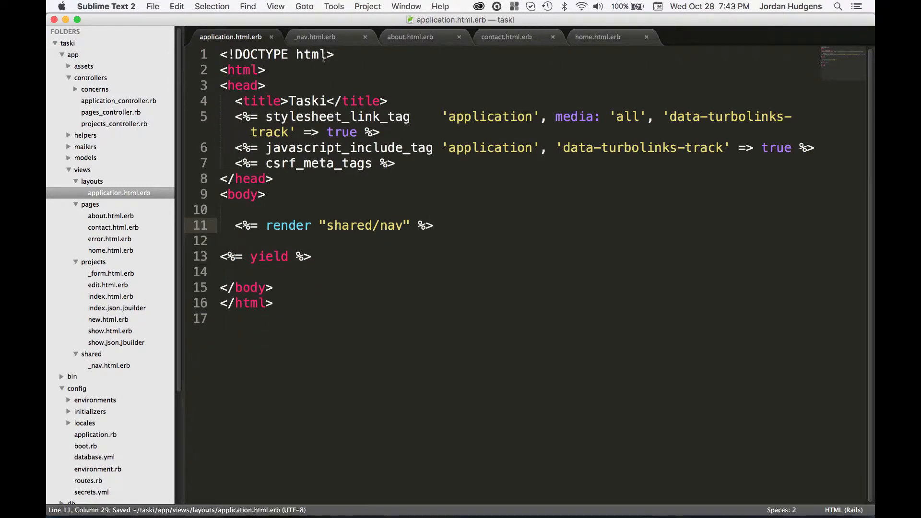
left_click(314, 36)
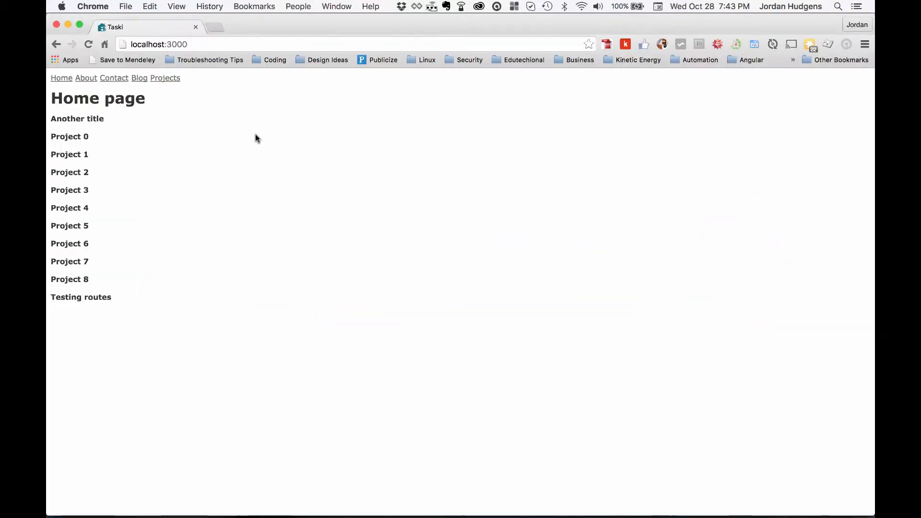
mouse_move(244, 208)
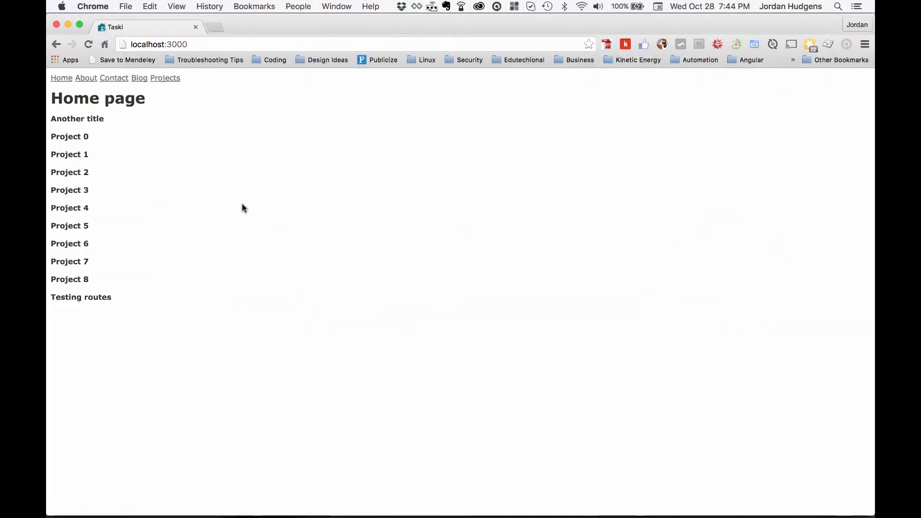
mouse_move(114, 77)
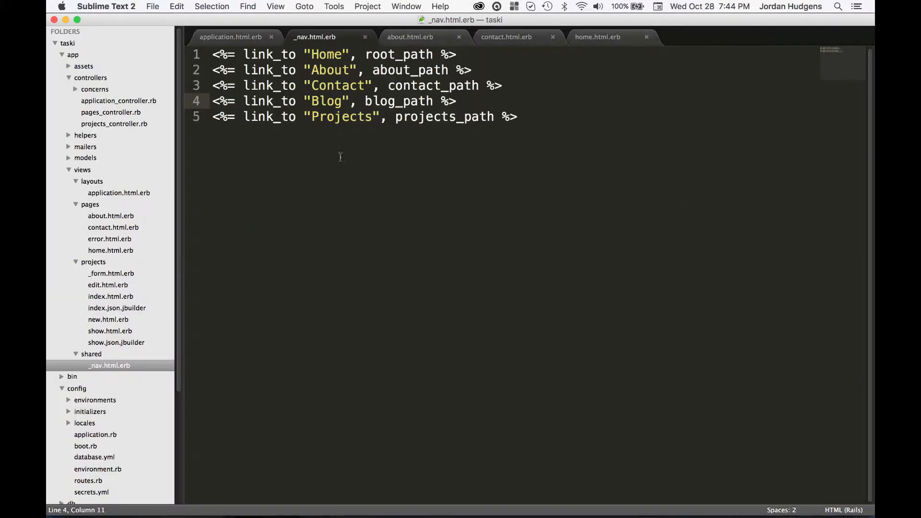
- Compare the _nav.html.erb partial holding the links against the layout's render call
left_click(230, 36)
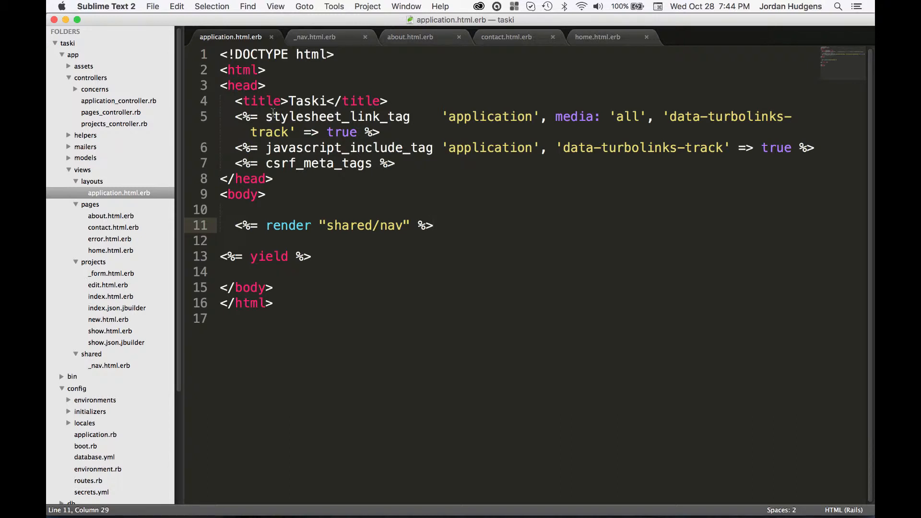
left_click(236, 225)
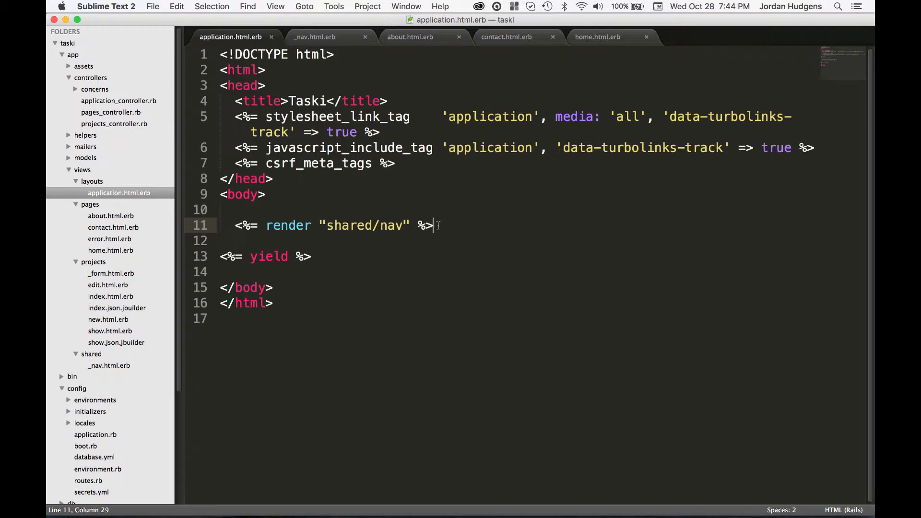
mouse_move(311, 84)
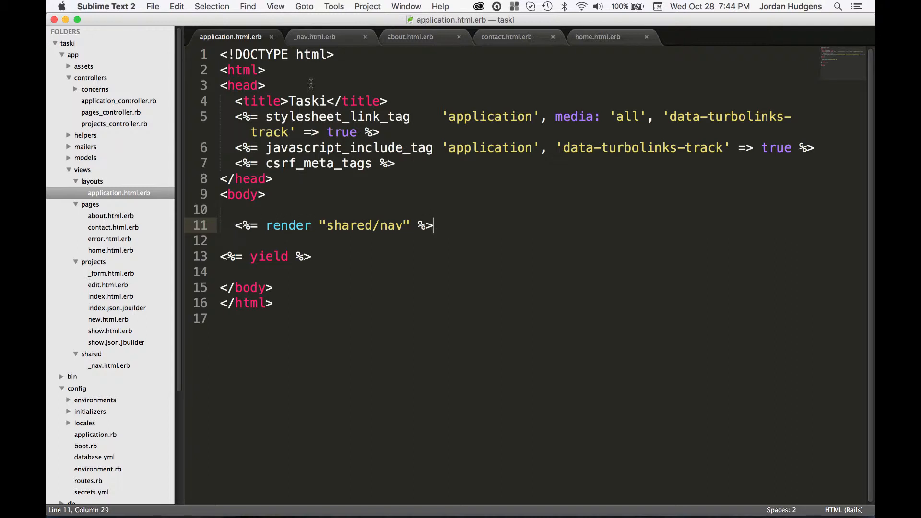
left_click(314, 36)
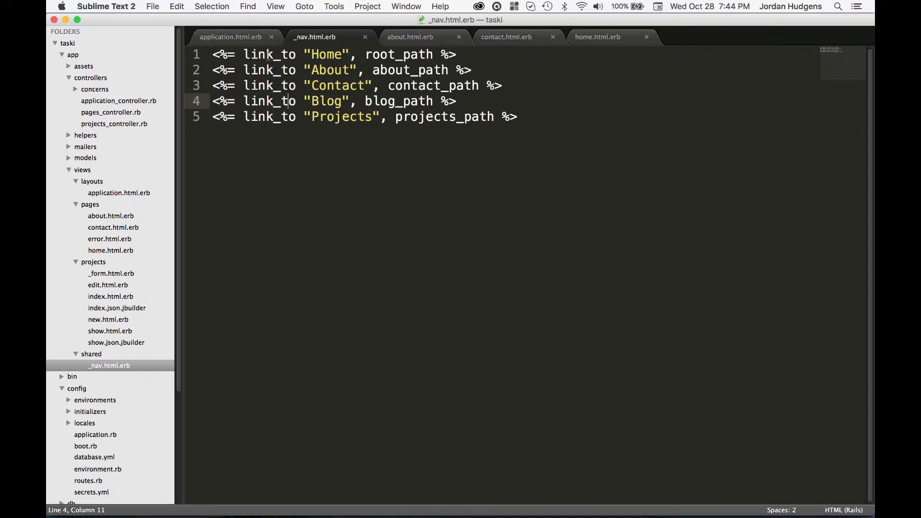
left_click(230, 36)
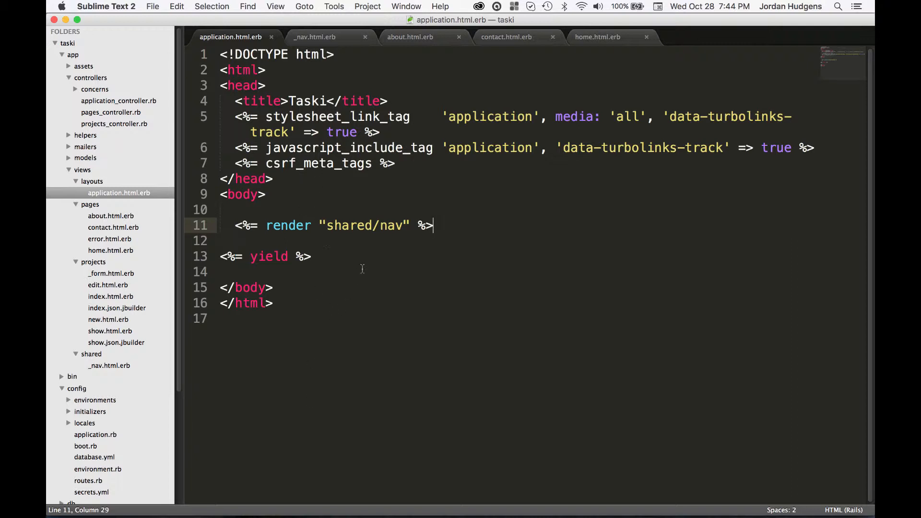
left_click(313, 37)
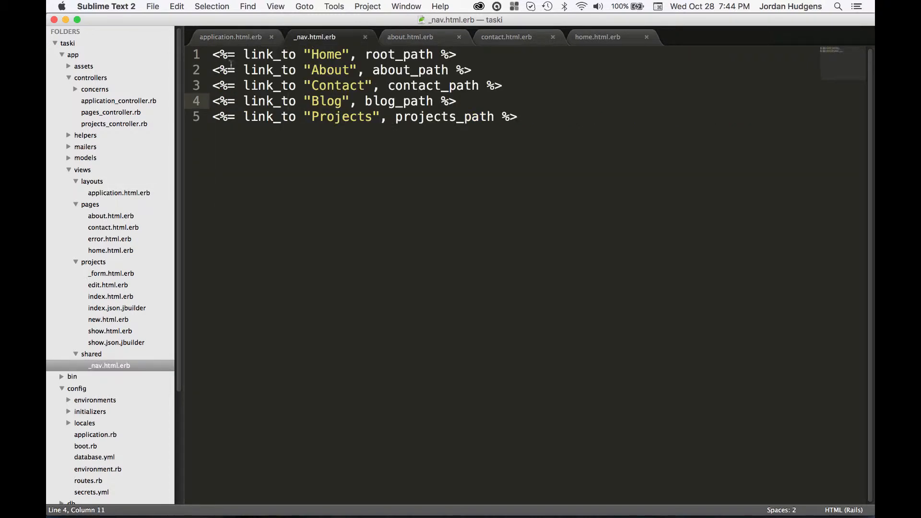
left_click(231, 36)
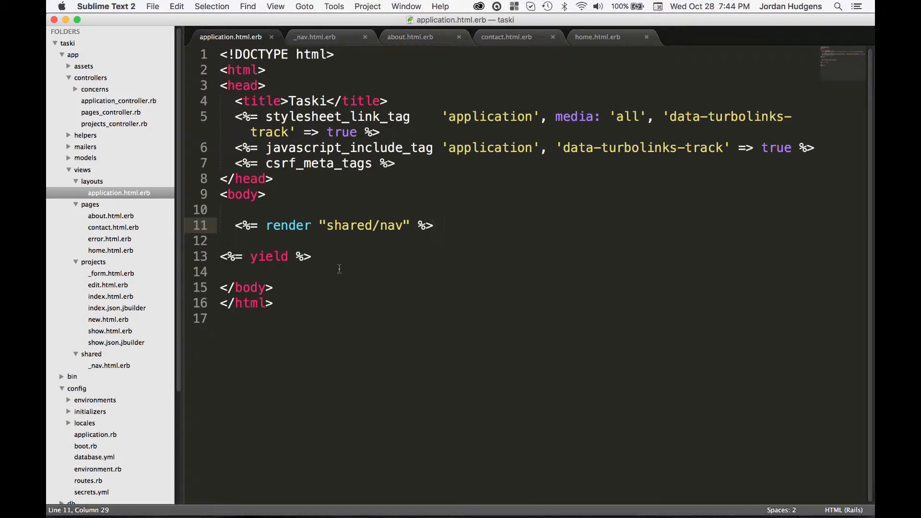
mouse_move(448, 179)
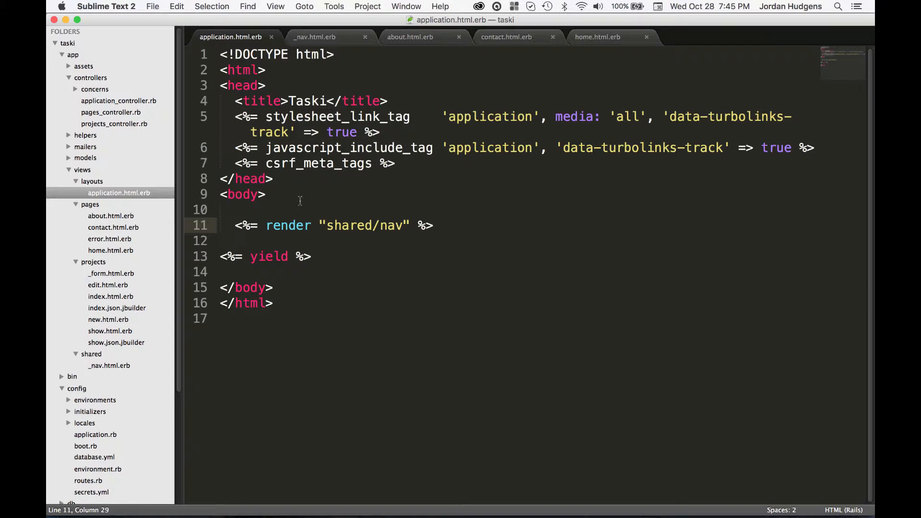
mouse_move(413, 200)
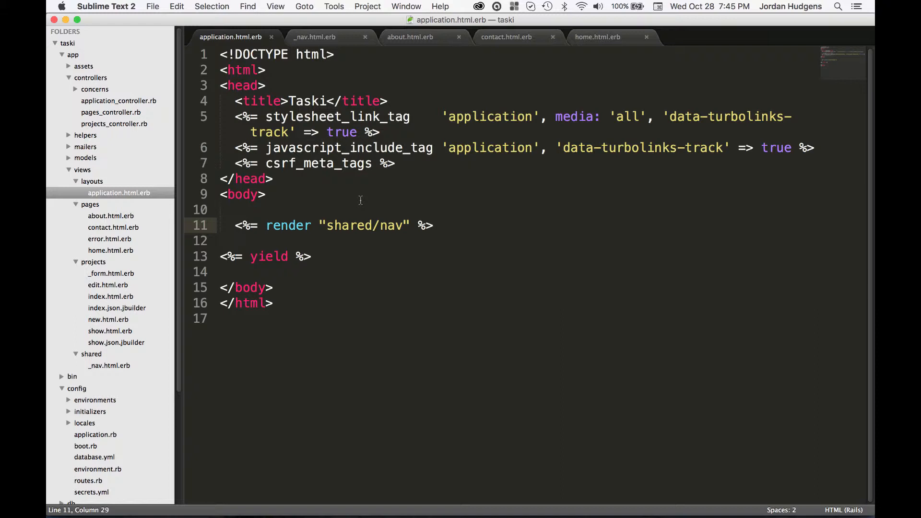
mouse_move(386, 81)
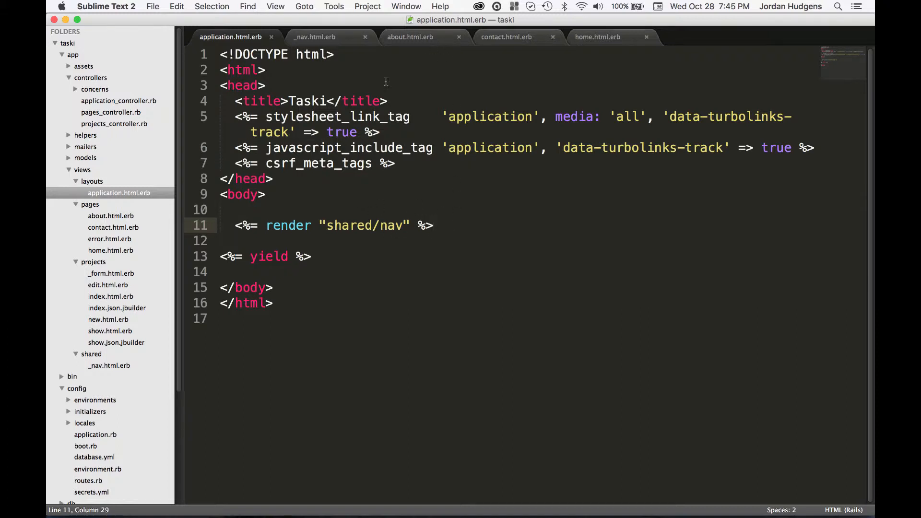
mouse_move(115, 352)
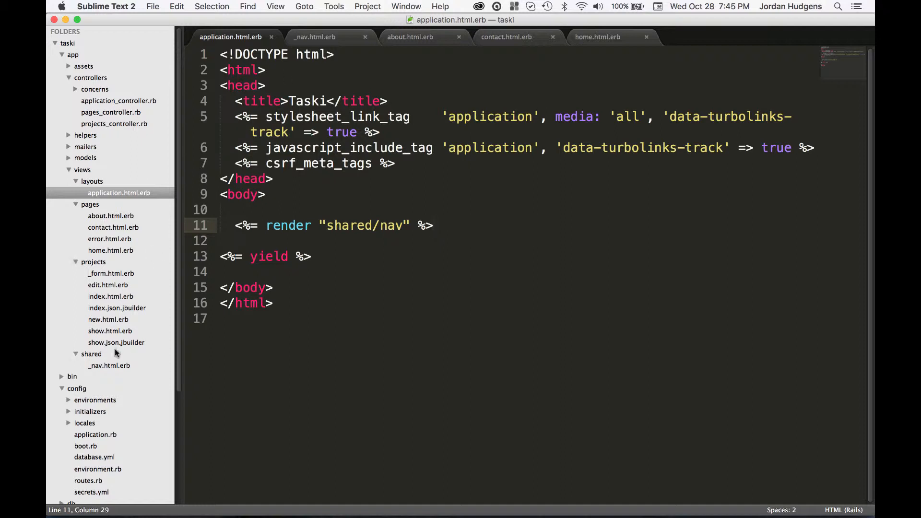
- Create a new file in shared saved as _projects.html.erb, then return to home.html.erb
right_click(92, 354)
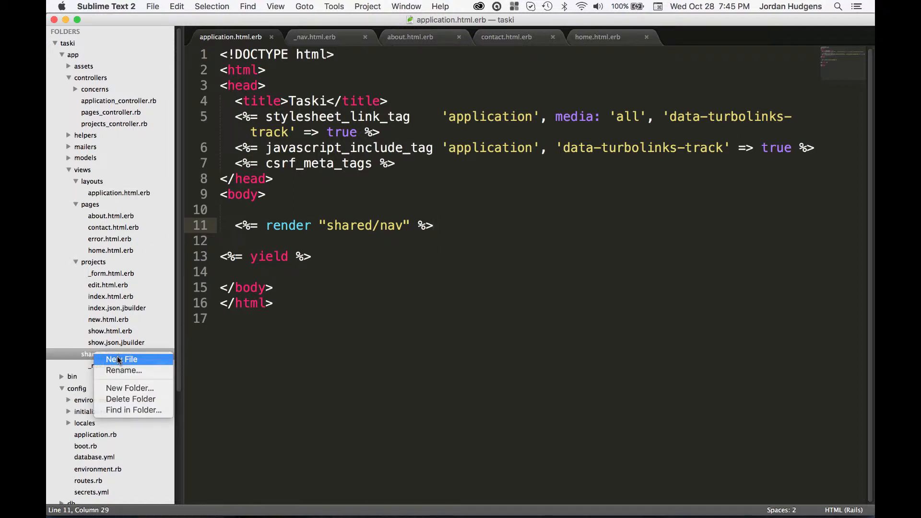
left_click(120, 359)
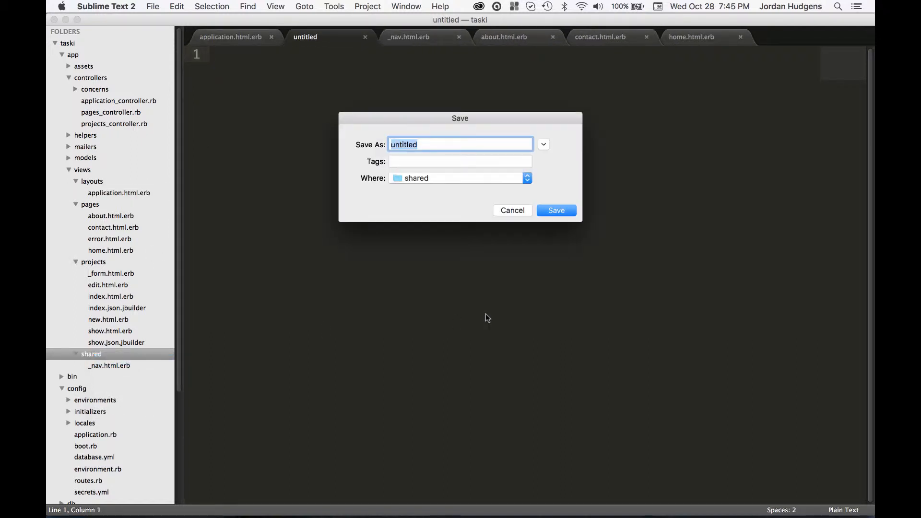
type("_projects")
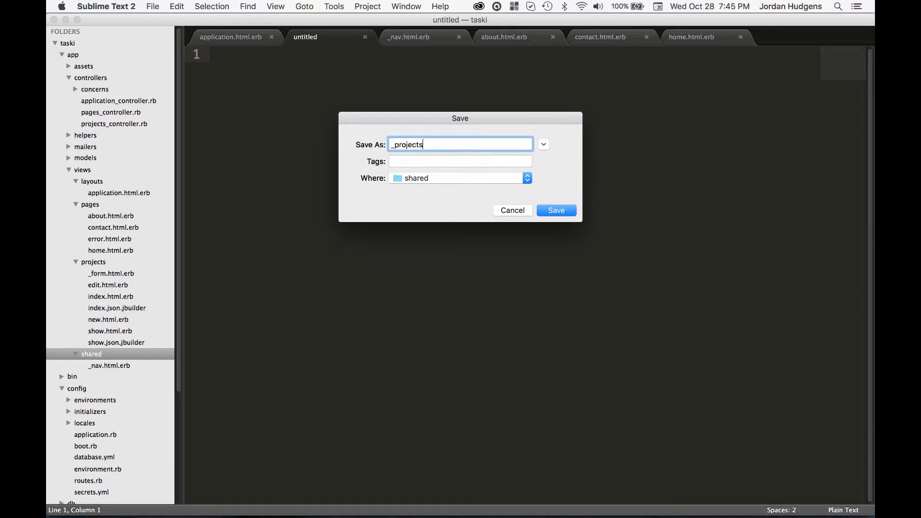
type("html.er")
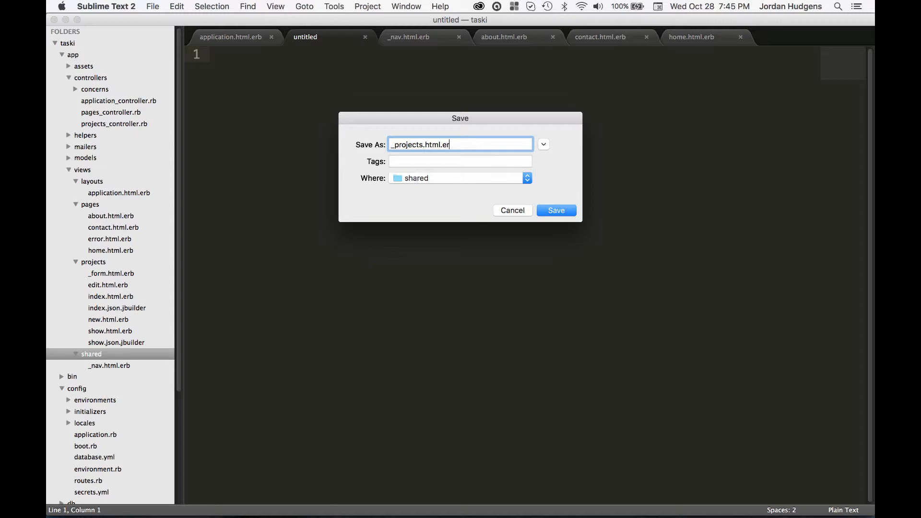
left_click(555, 210)
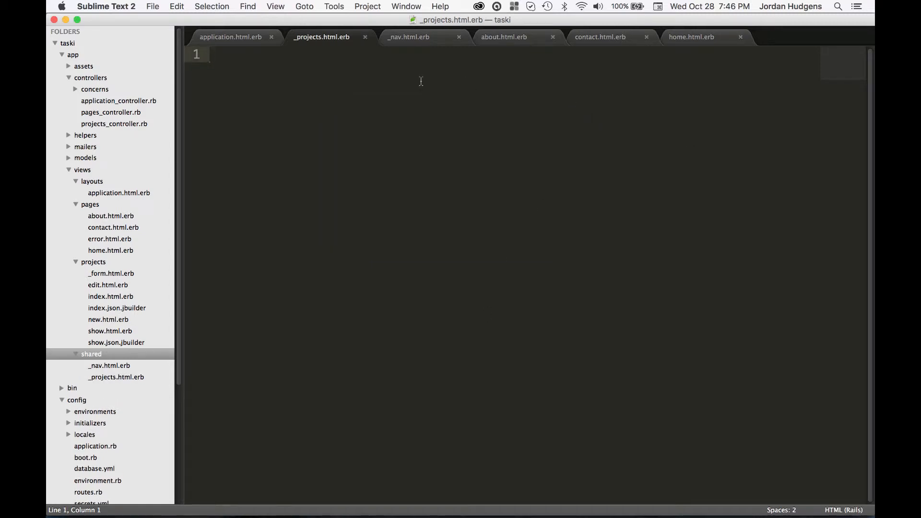
left_click(692, 37)
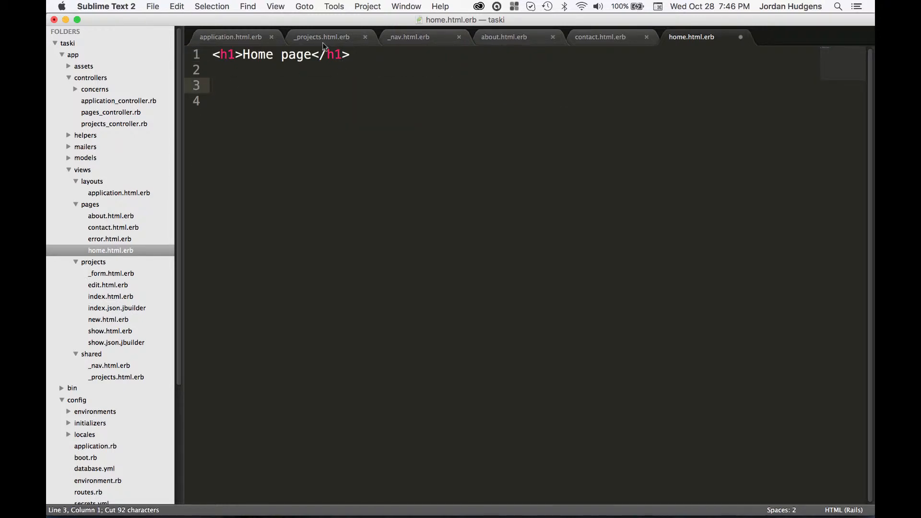
- Add <%= render "shared/projects" %> to home.html.erb beneath its heading
left_click(320, 36)
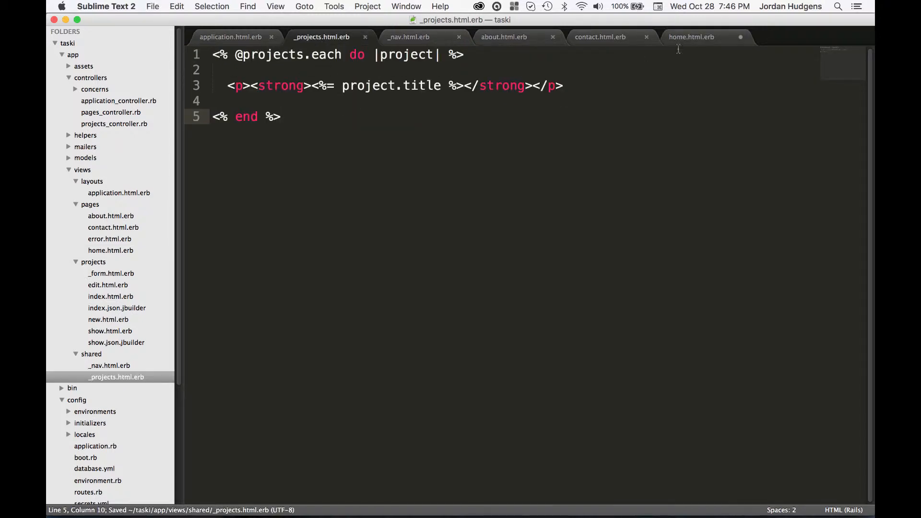
left_click(692, 37)
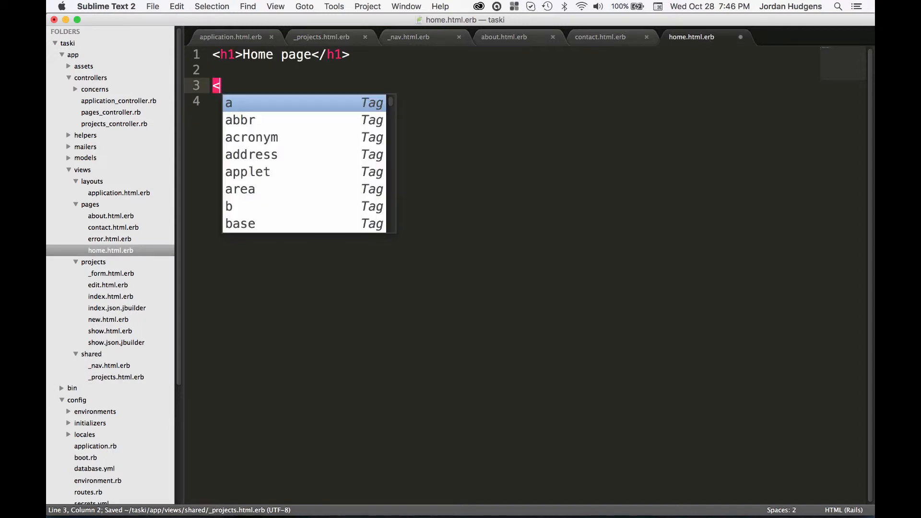
type("%= render")
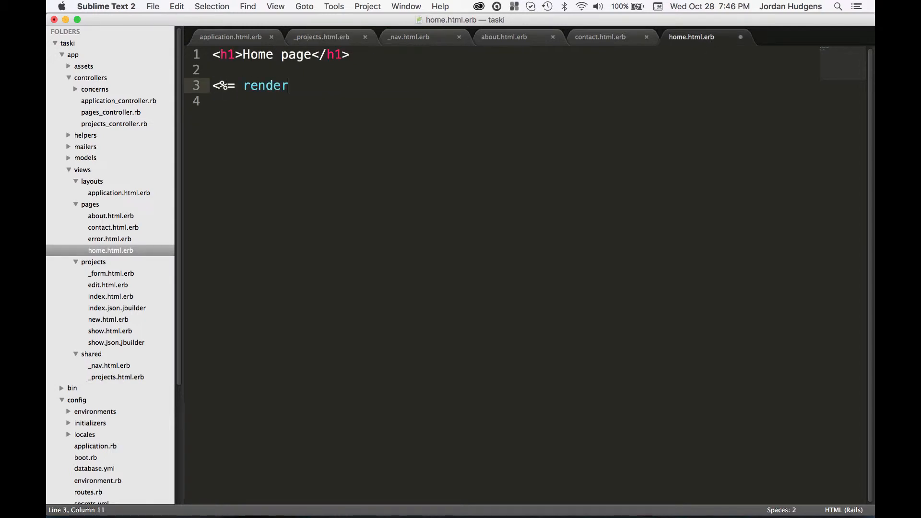
type("\" \"")
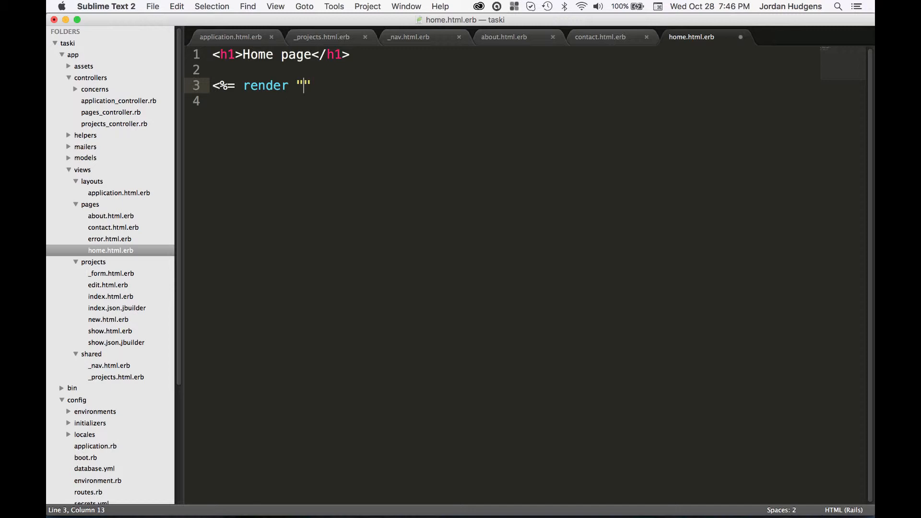
type("shared/proj")
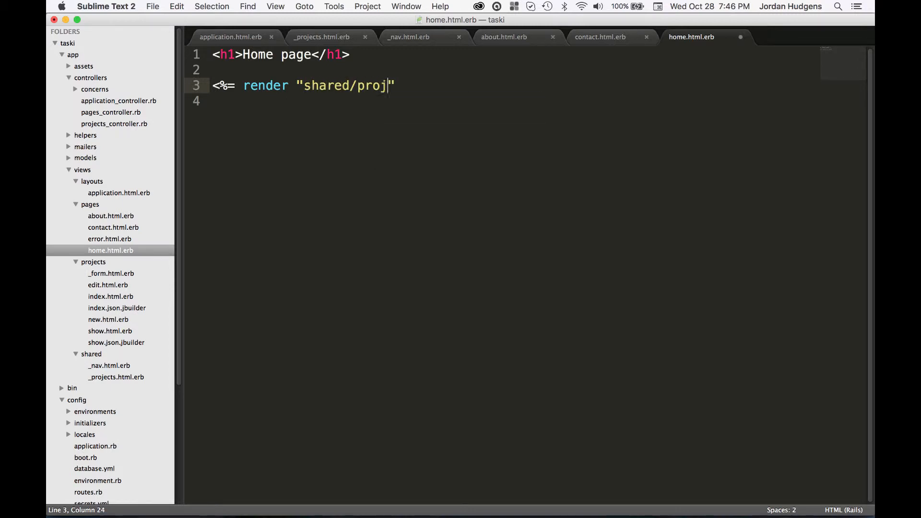
type("ects\" %>")
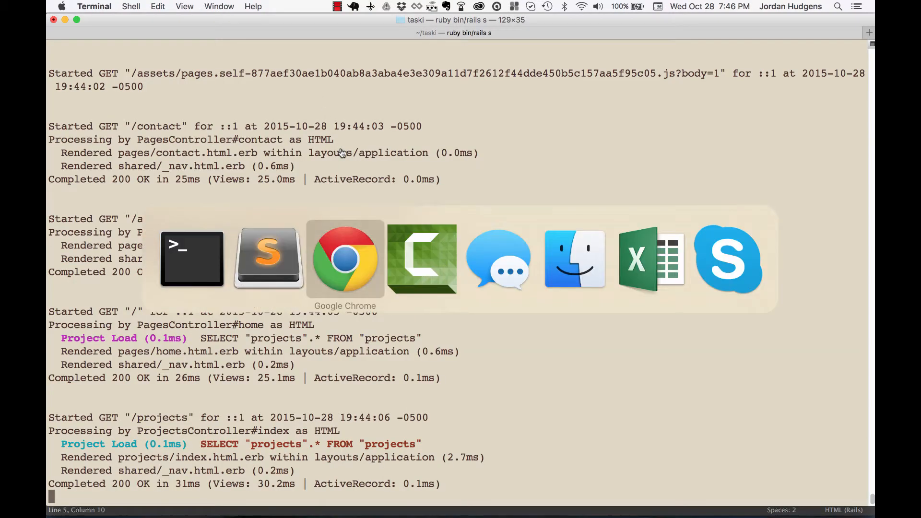
- View the Taski home page in Chrome listing the bold project titles, then return to Sublime
left_click(345, 258)
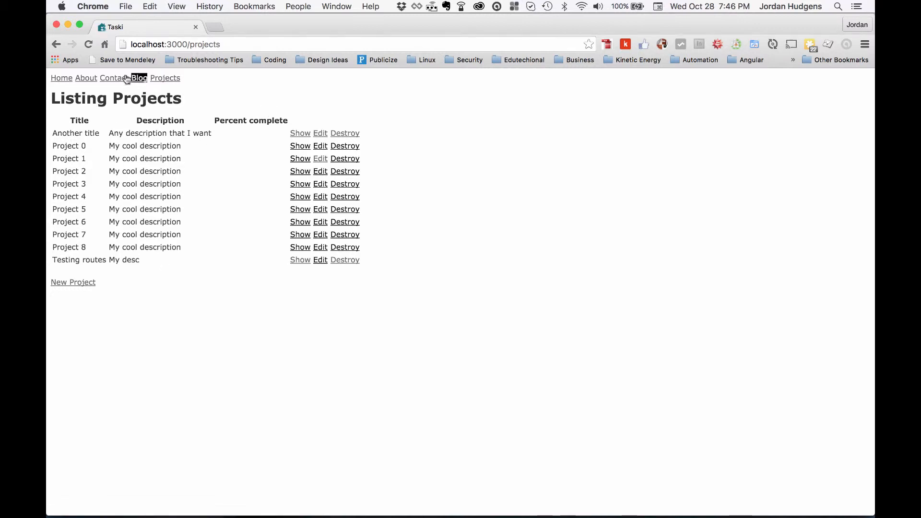
mouse_move(109, 102)
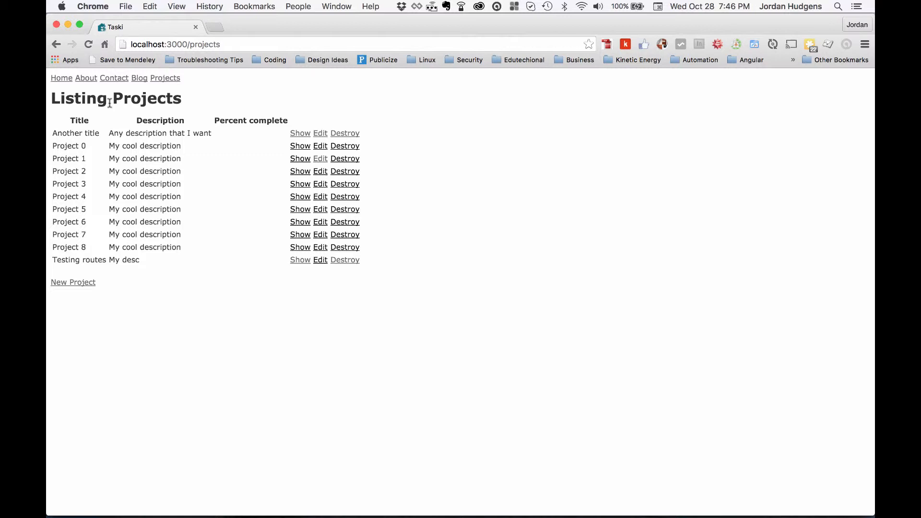
left_click(61, 78)
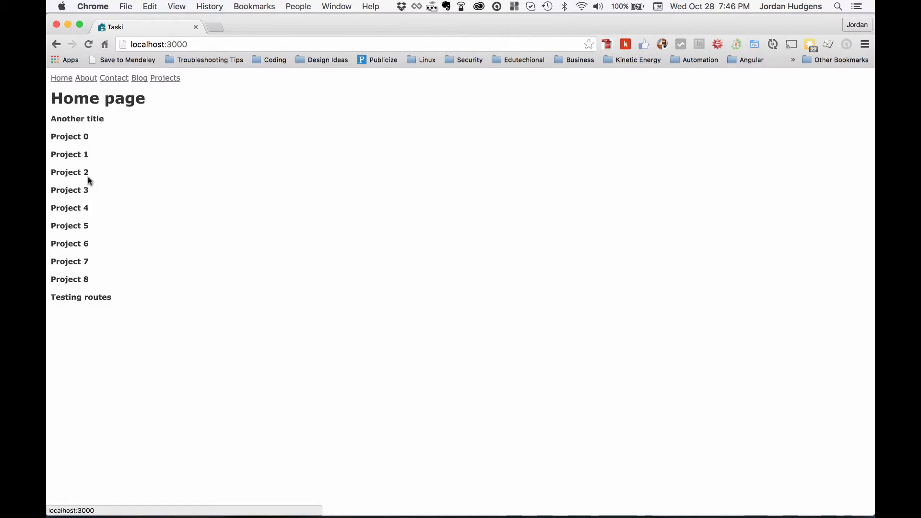
mouse_move(172, 113)
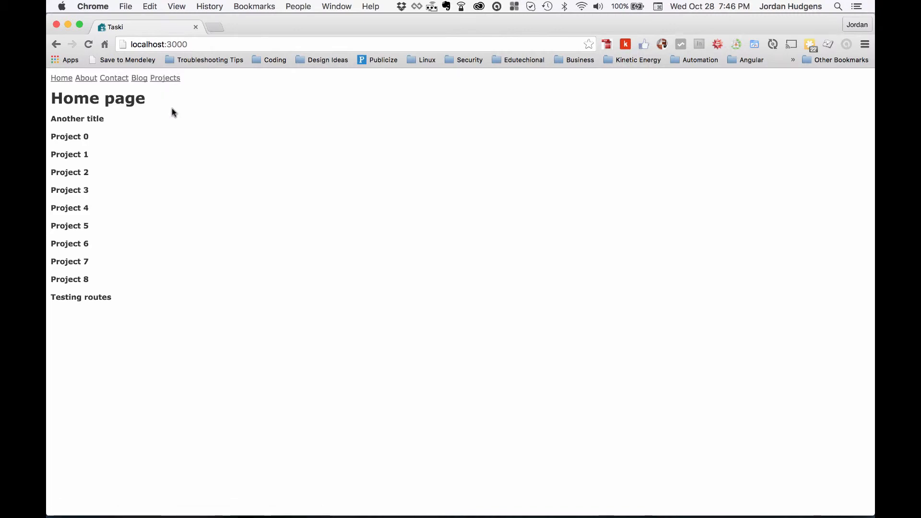
key("cmd+tab")
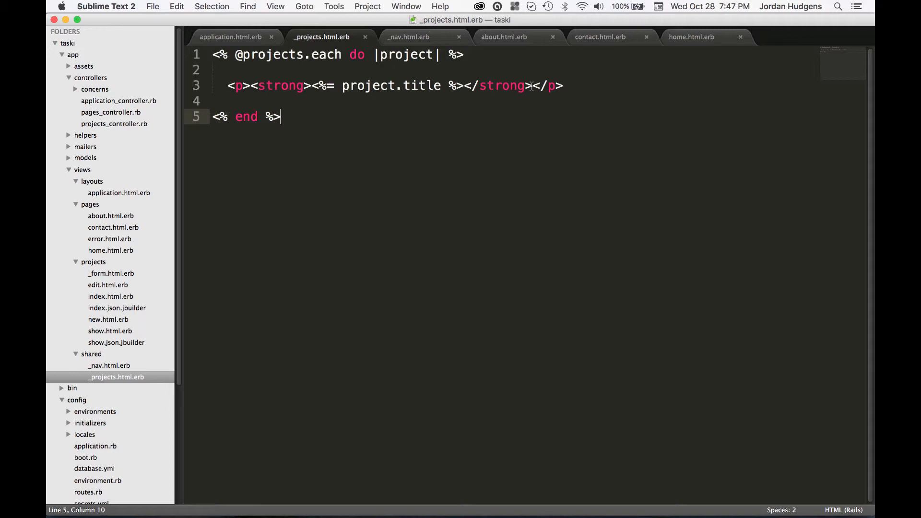
- Add " - <em><%= project.description %></em>" after </strong> in _projects.html.erb and save
left_click(531, 85)
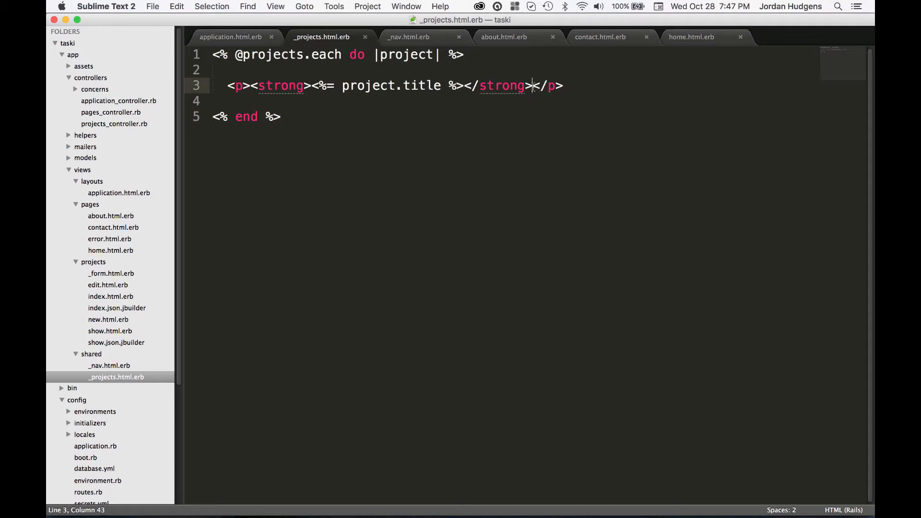
type("-")
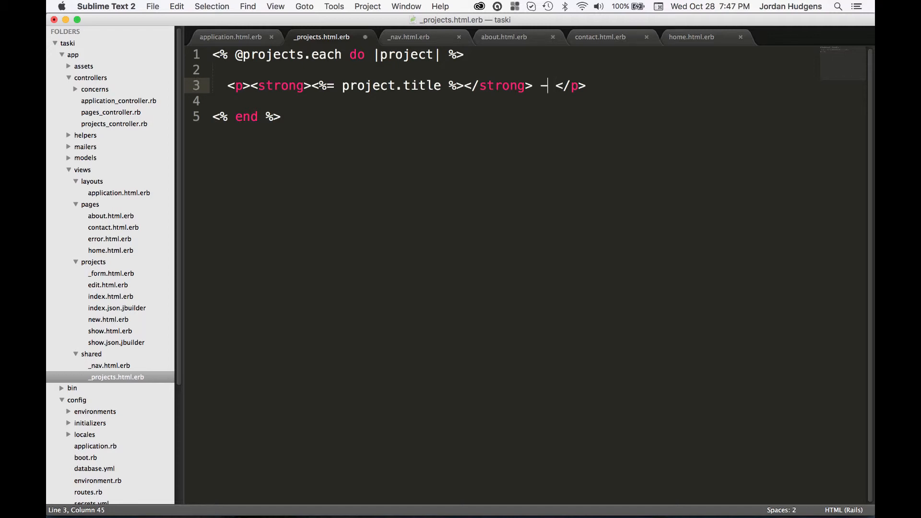
type("em><%= project.descri %></em> <")
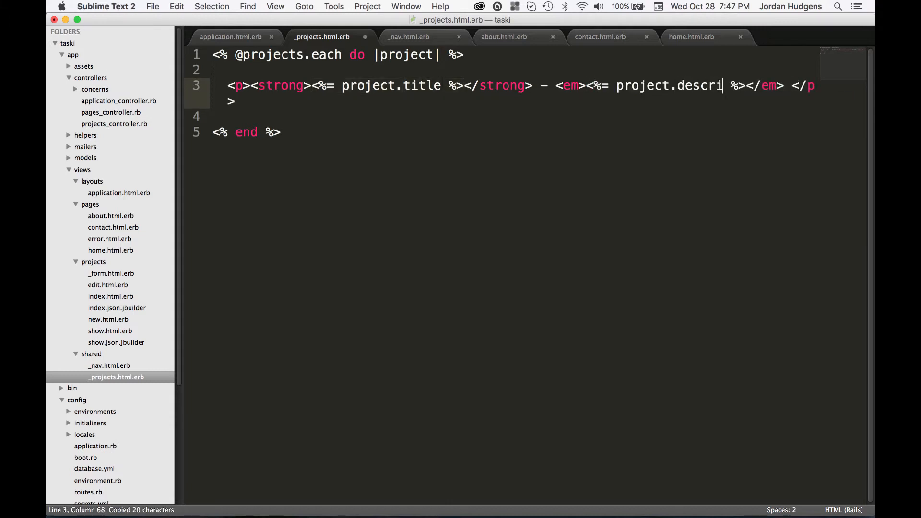
left_click(344, 258)
type("ption")
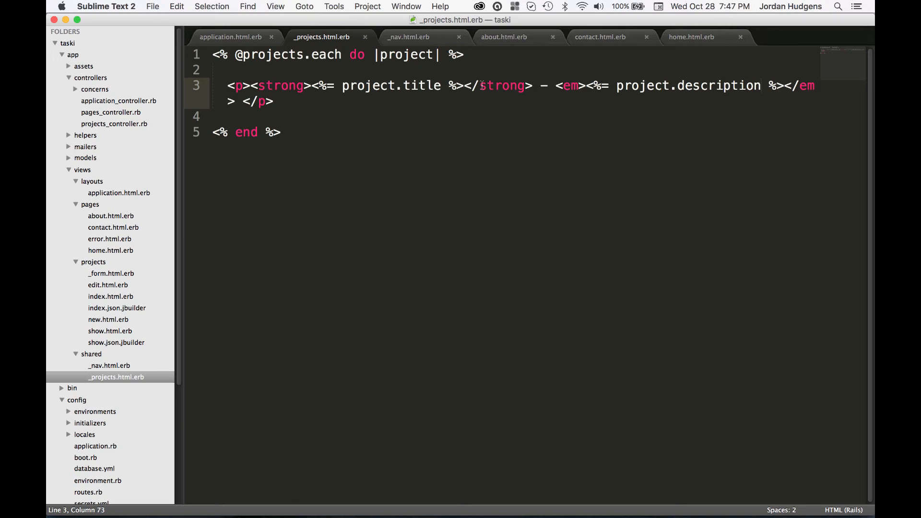
mouse_move(705, 41)
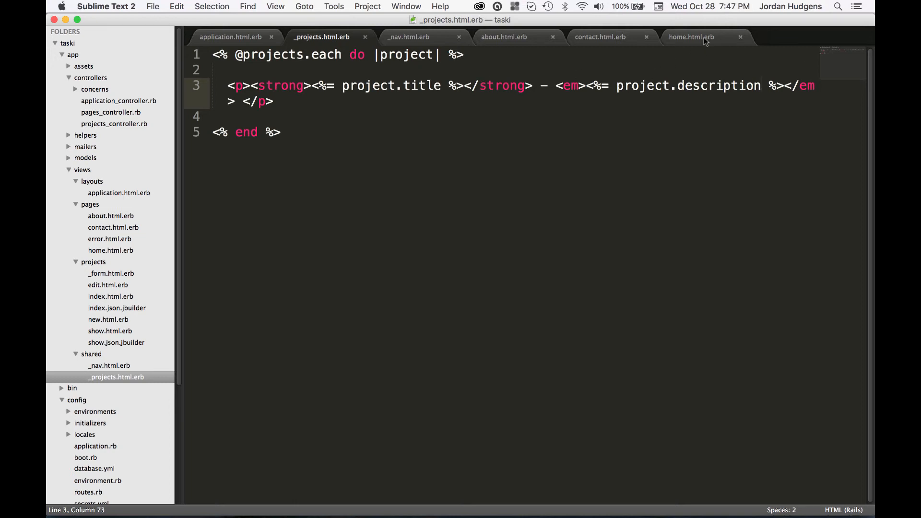
- Bring home.html.erb with its render "shared/projects" call back into view
left_click(692, 37)
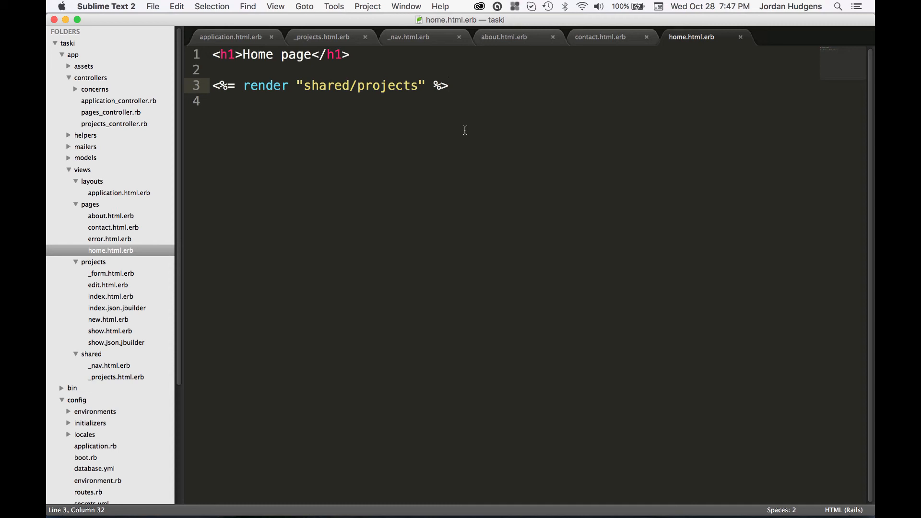
mouse_move(320, 117)
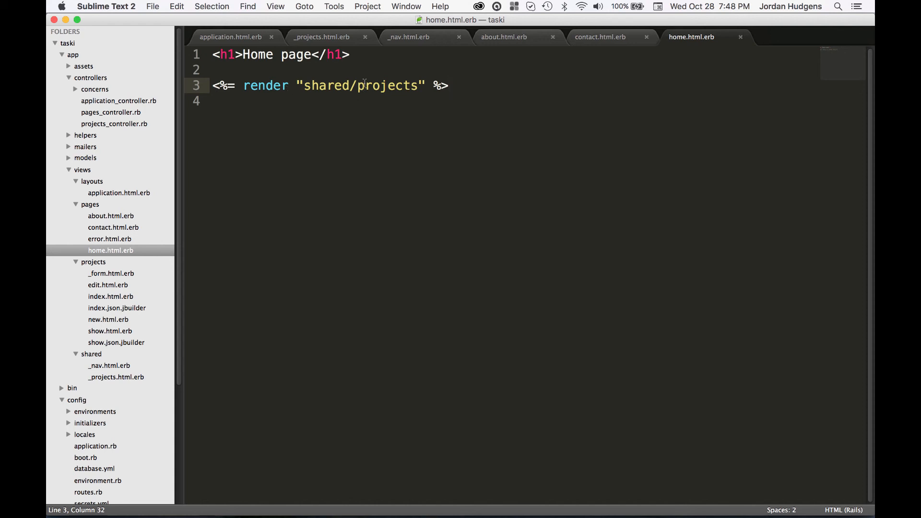
mouse_move(419, 73)
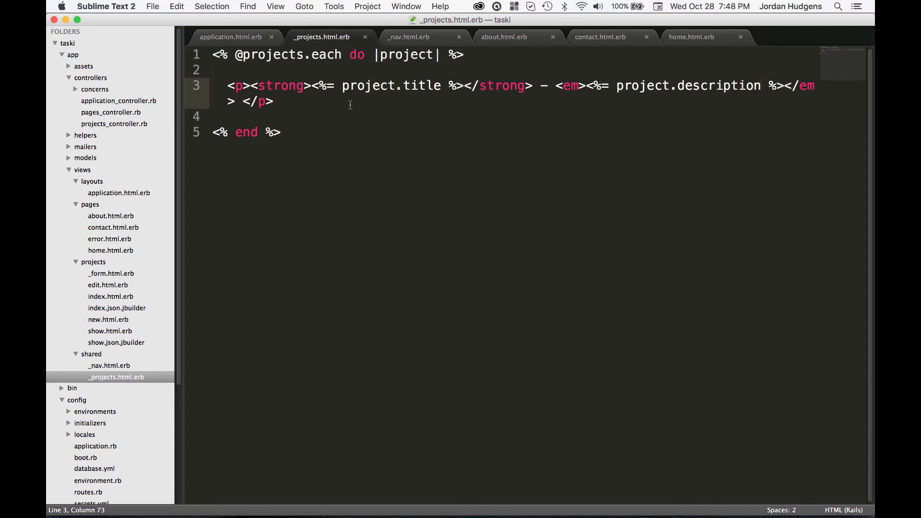
left_click(691, 37)
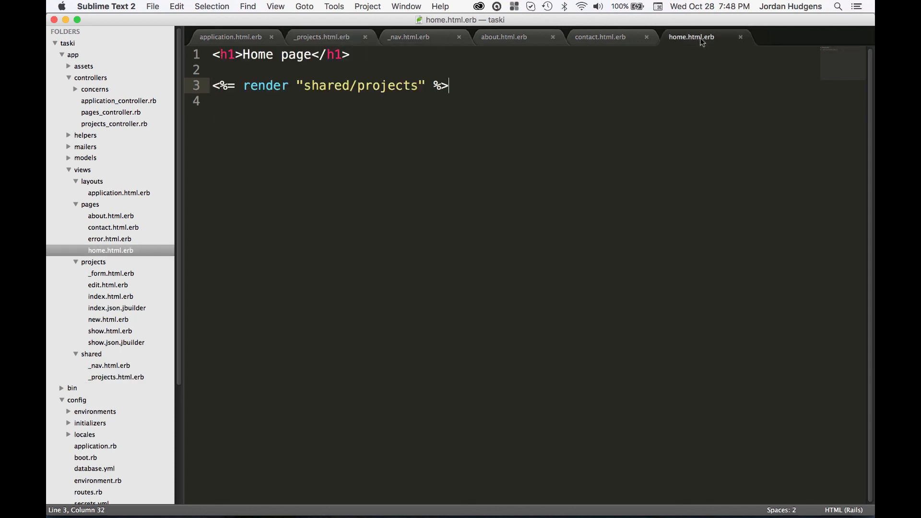